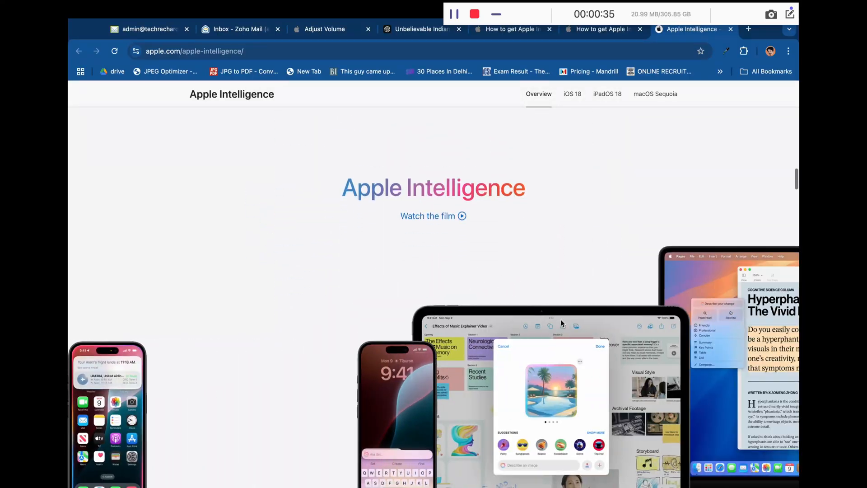
Reach General > Software Update in System Settings, where macOS Sequoia 15.1 is offered.
scroll("down", 3)
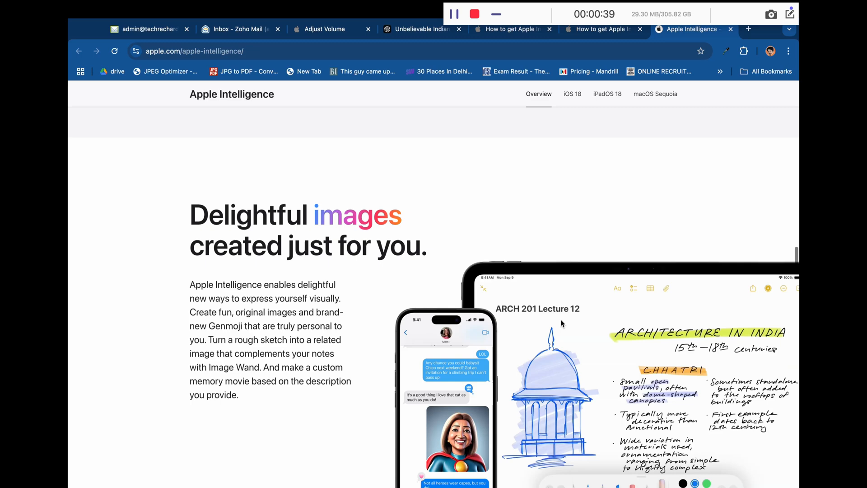
scroll("down", 3)
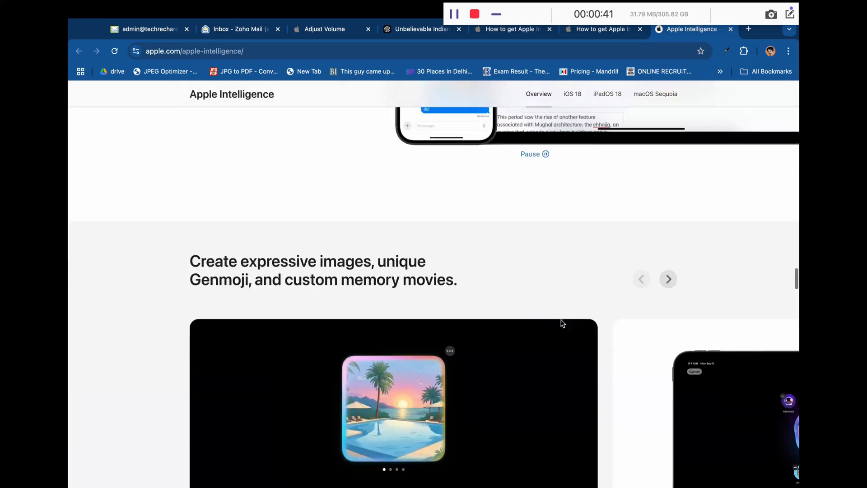
scroll("down", 3)
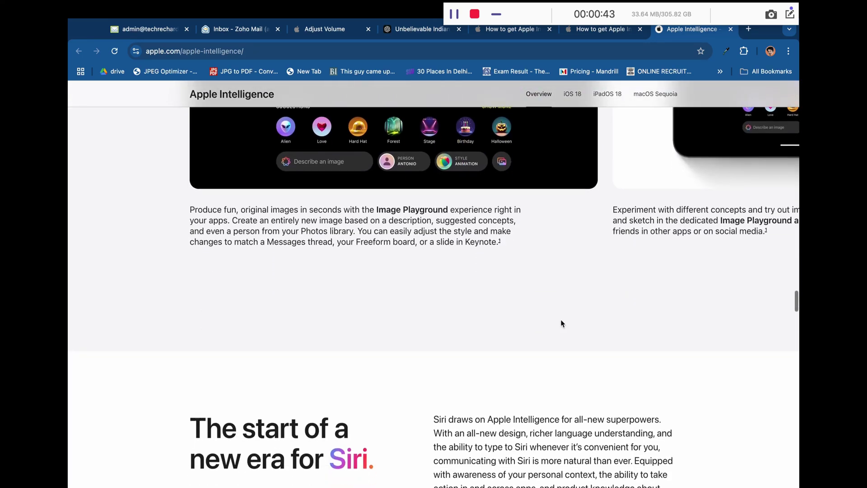
scroll("up", 3)
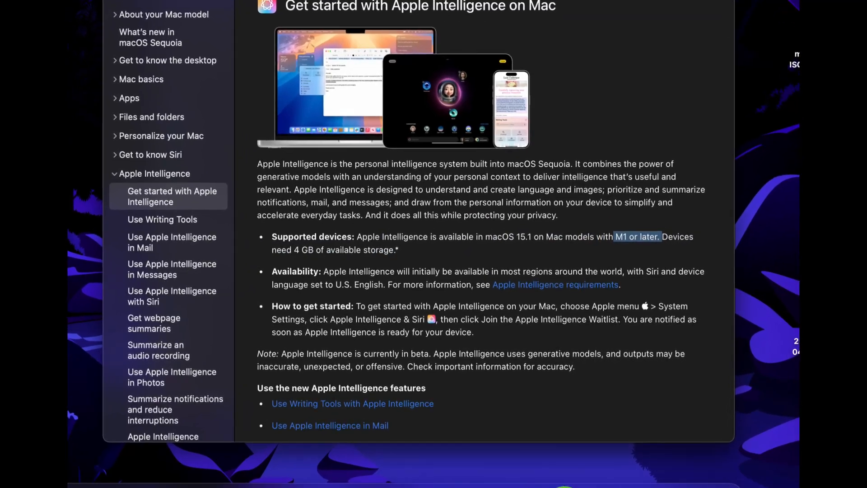
scroll("up", 3)
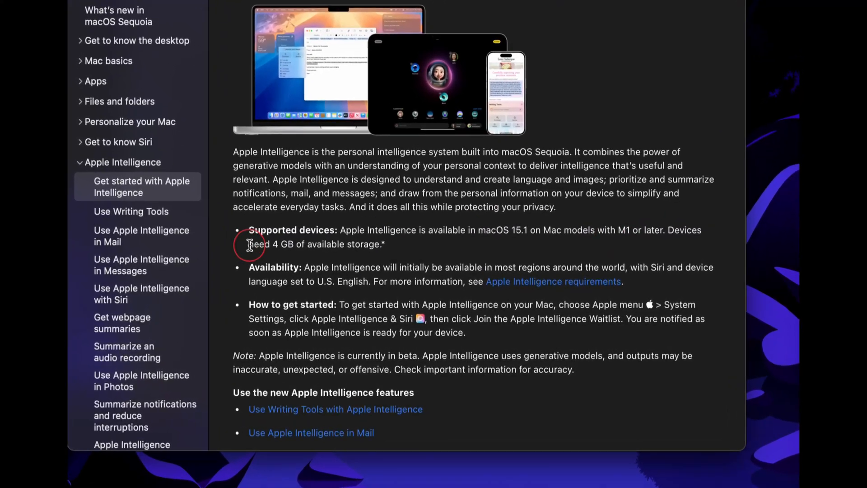
scroll("down", 3)
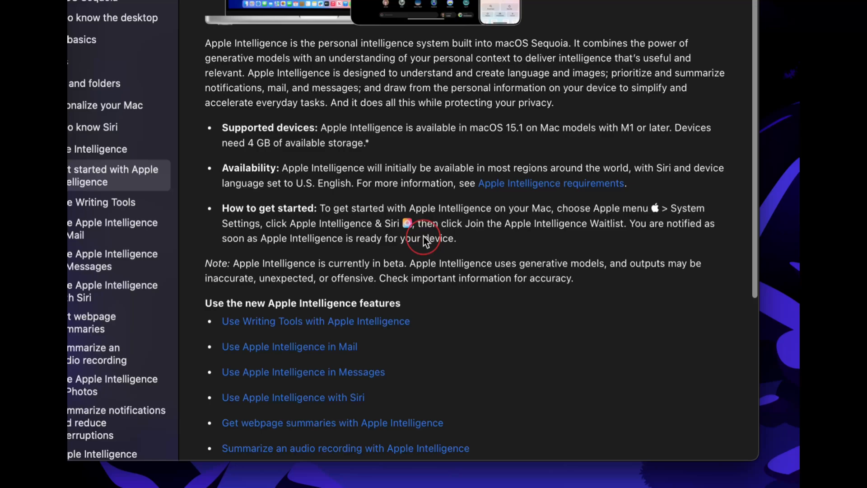
scroll("down", 3)
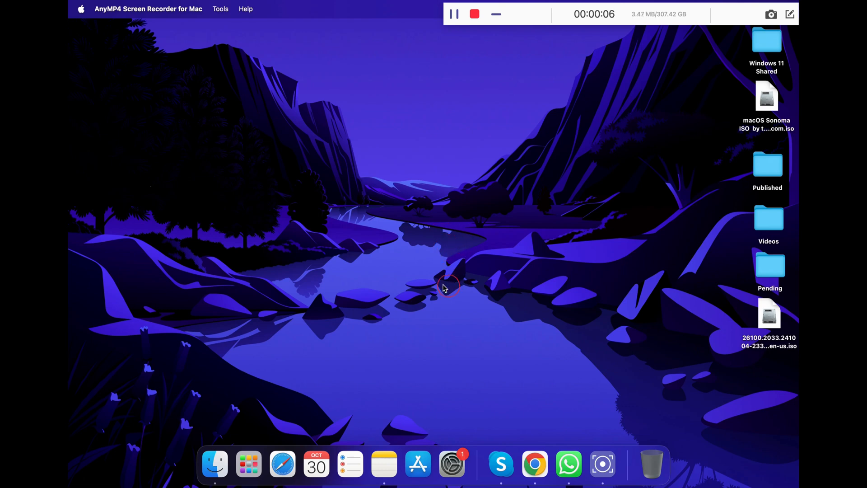
mouse_move(452, 463)
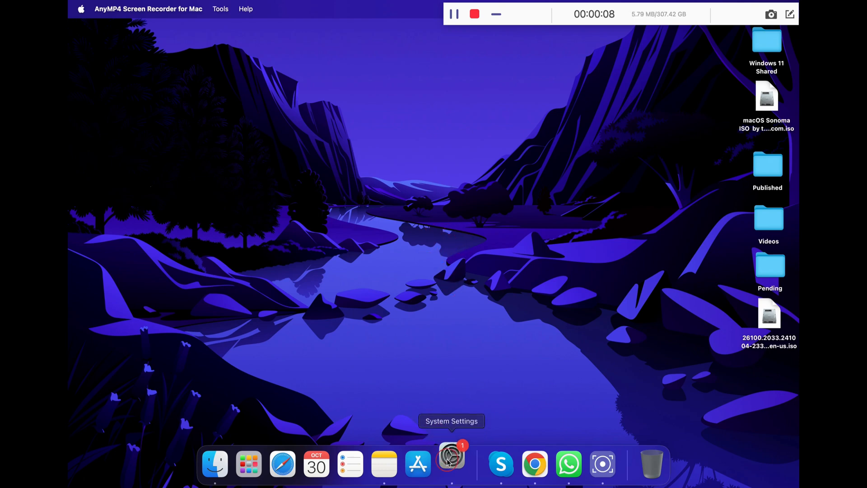
left_click(452, 463)
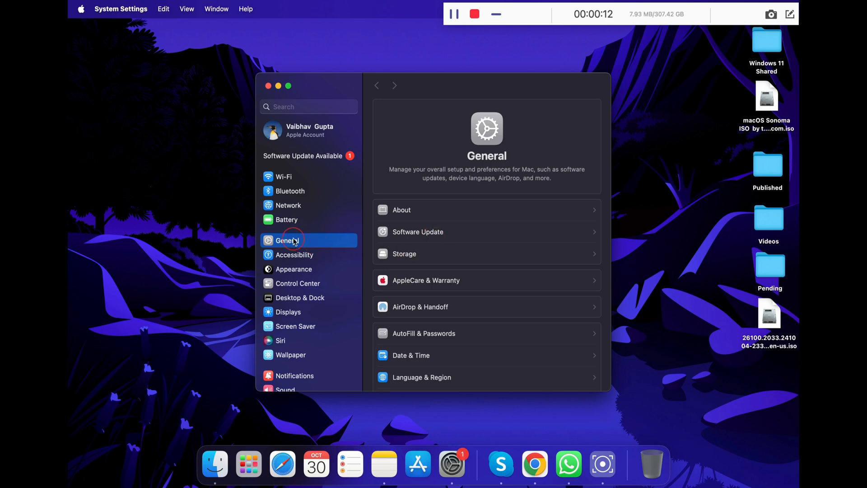
left_click(417, 232)
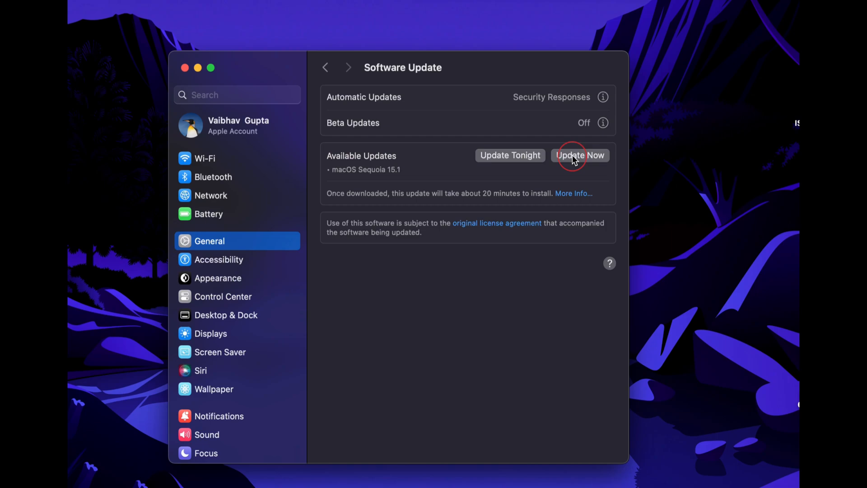
Start the Sequoia 15.1 update, agree to the licence and authorise it with the password.
left_click(580, 154)
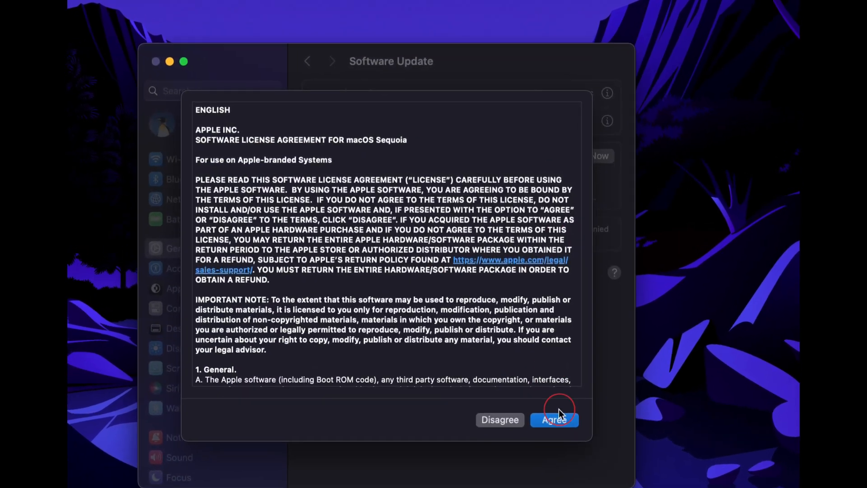
left_click(554, 419)
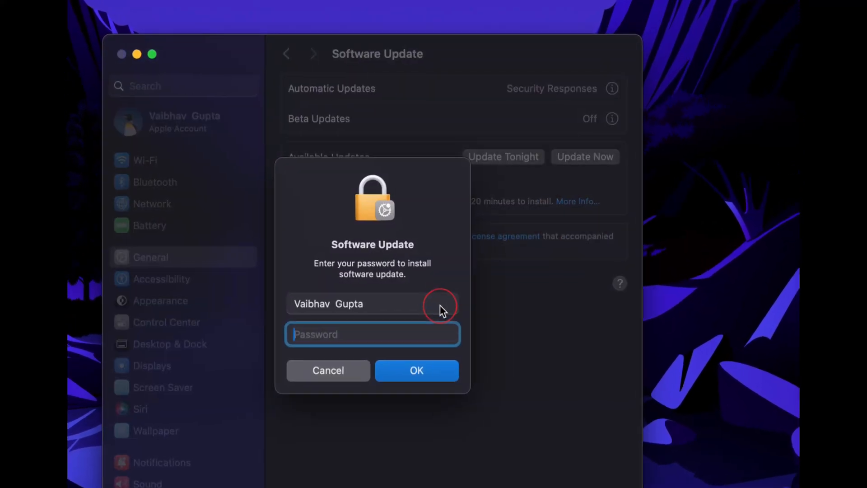
type("••••")
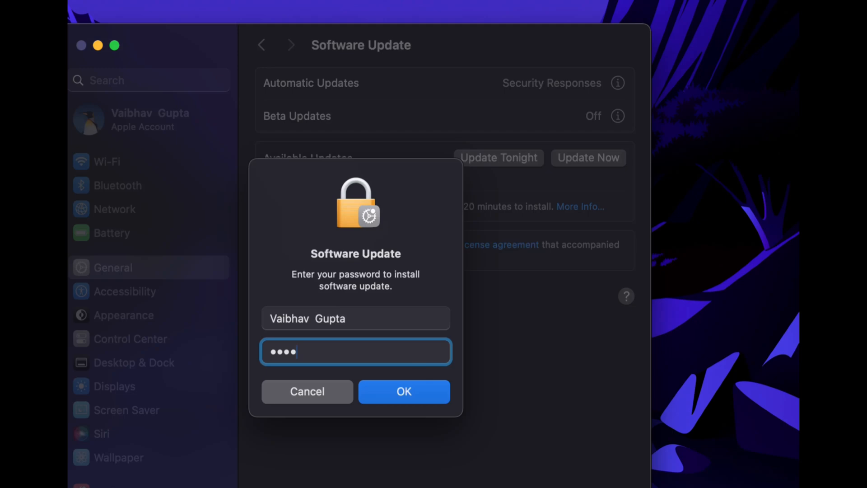
left_click(404, 391)
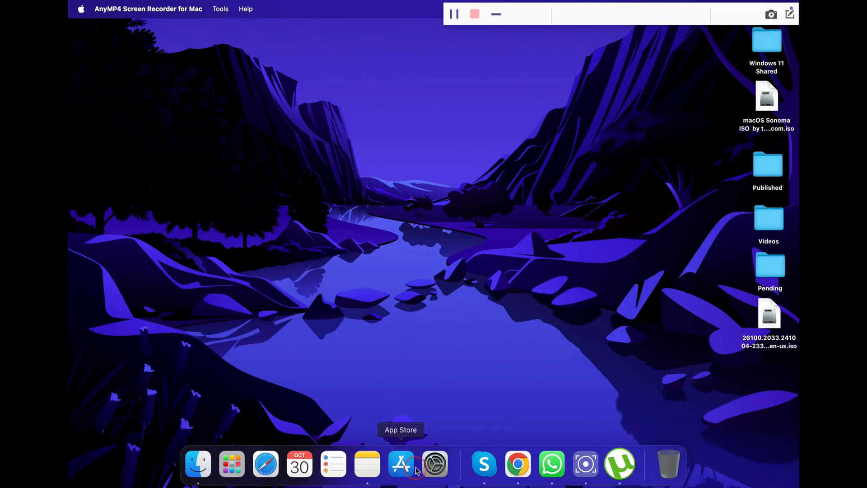
Verify Software Update reports macOS Sequoia 15.1 as current, then show Apple Intelligence & Siri.
left_click(435, 464)
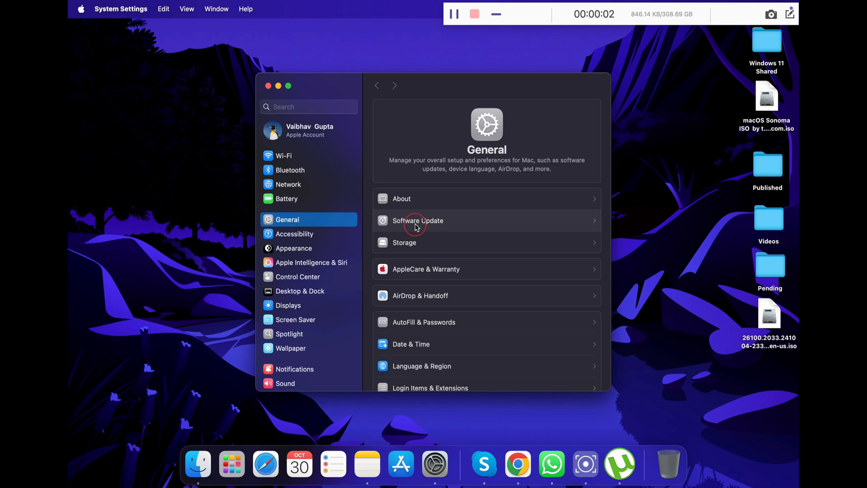
left_click(418, 221)
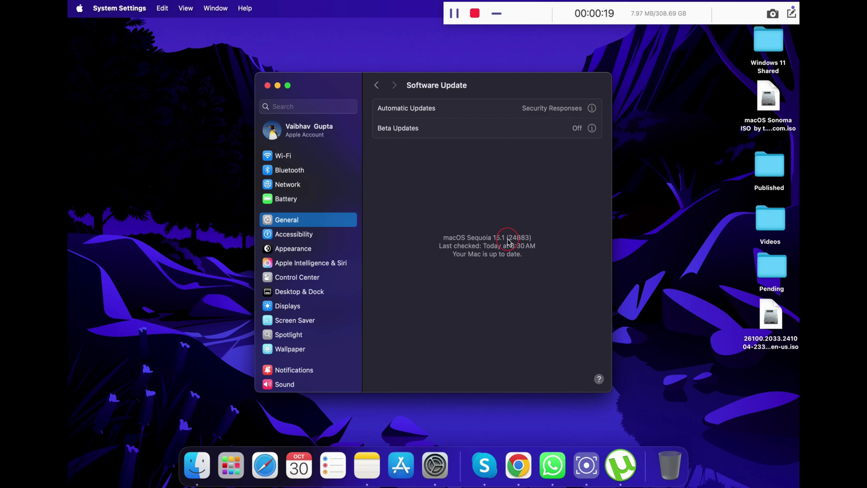
left_click(310, 263)
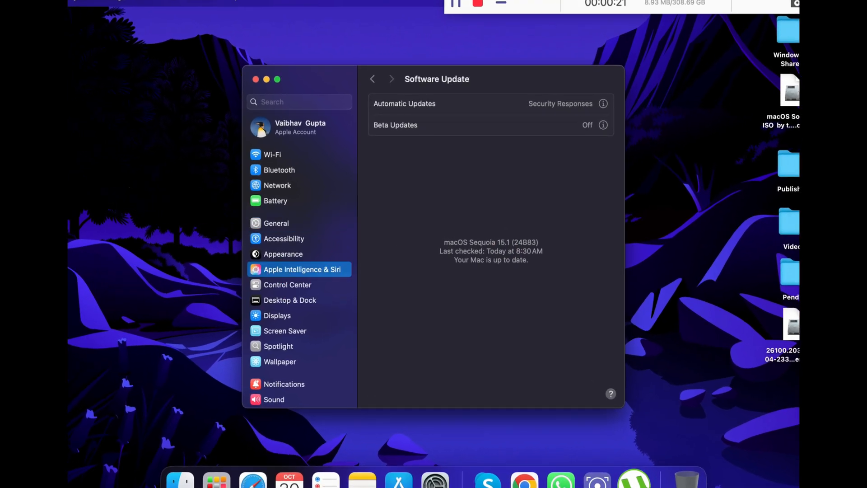
left_click(302, 269)
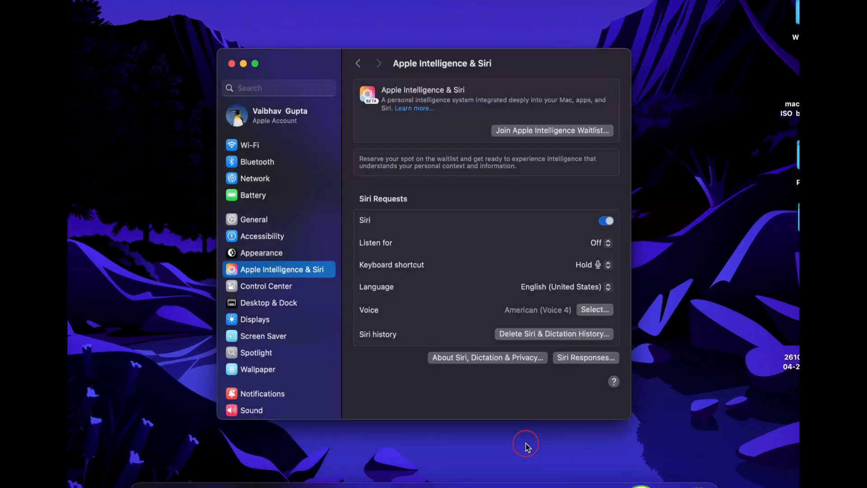
Join the Apple Intelligence waitlist and wait until the Mac reports it is ready.
left_click(551, 130)
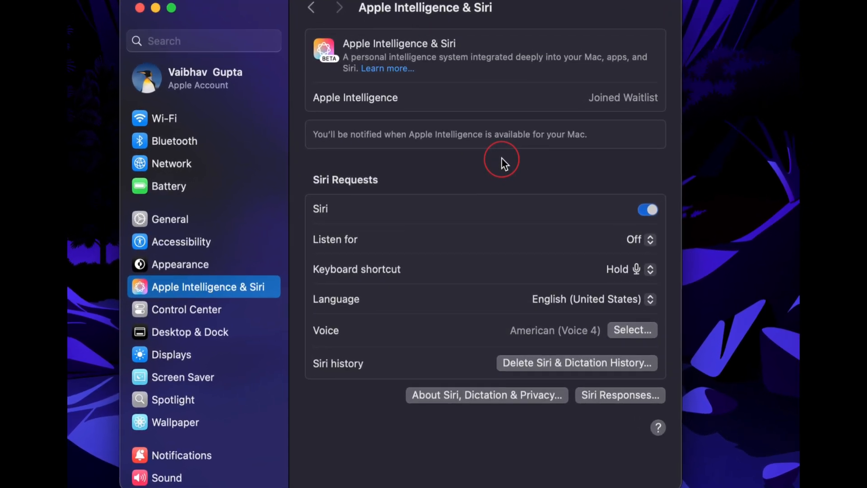
scroll("down", 3)
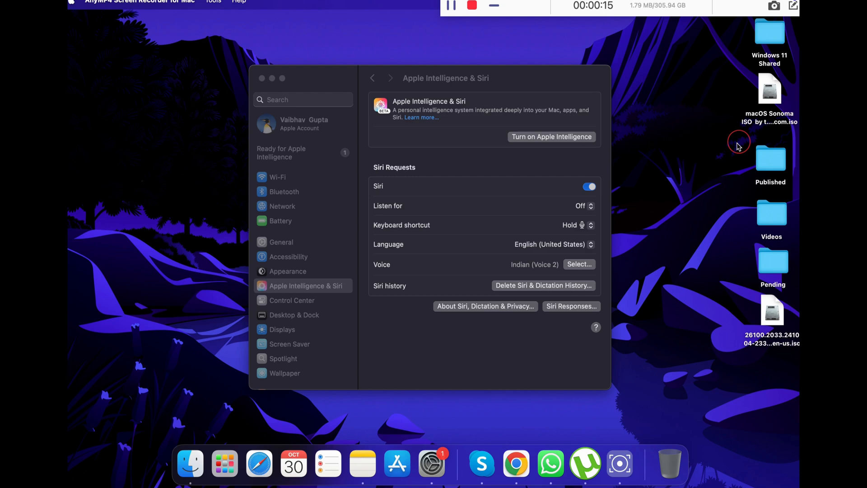
Turn on Apple Intelligence and choose Summarize All Notification Previews during setup.
left_click(551, 137)
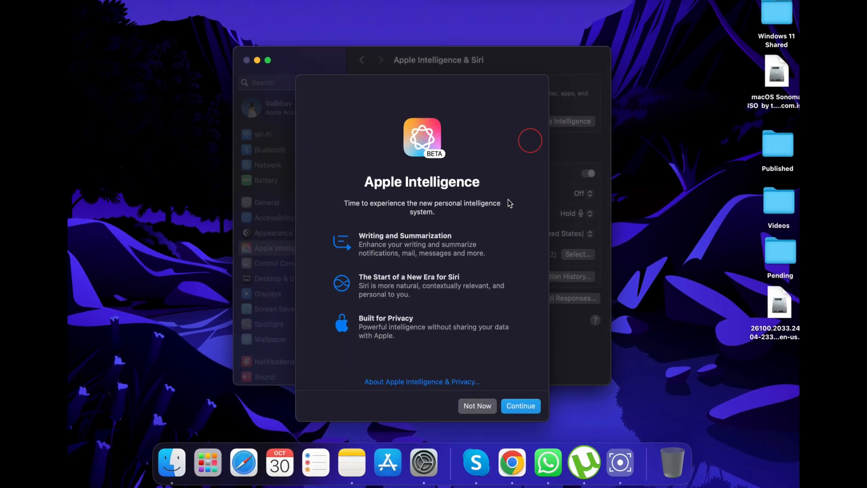
left_click(520, 406)
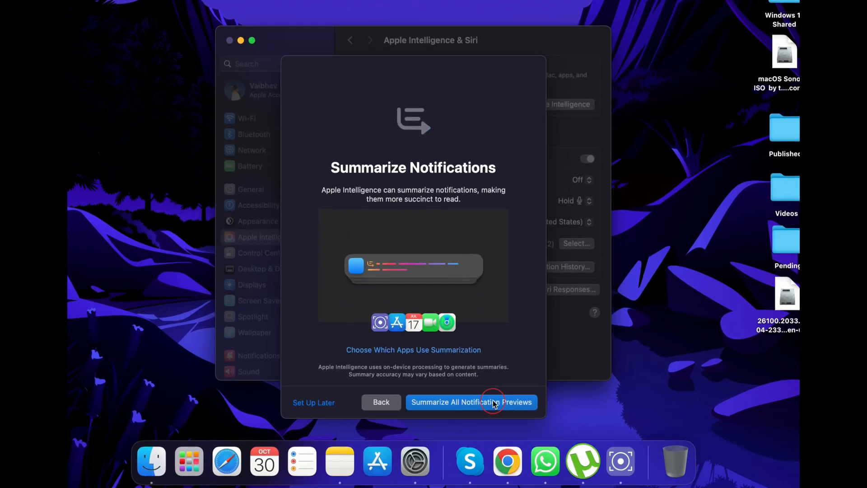
left_click(469, 402)
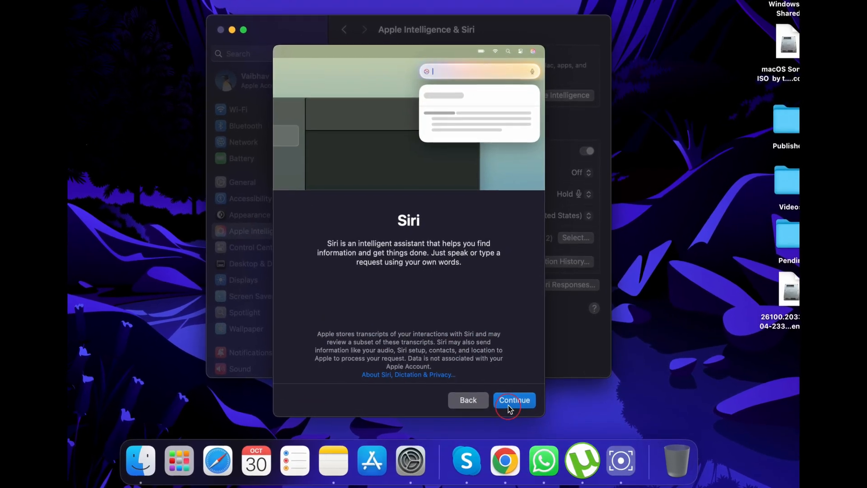
Continue through the Siri, Speak to Siri and Type to Siri screens, then view the Learn more guide.
left_click(514, 400)
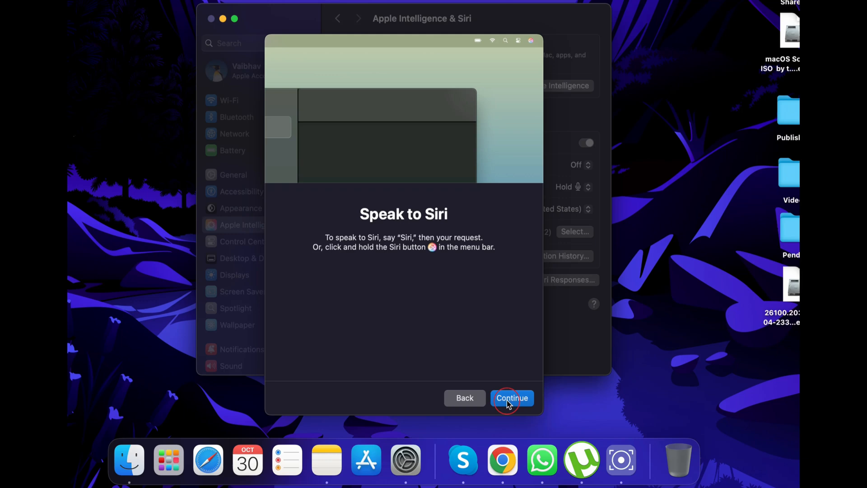
left_click(511, 398)
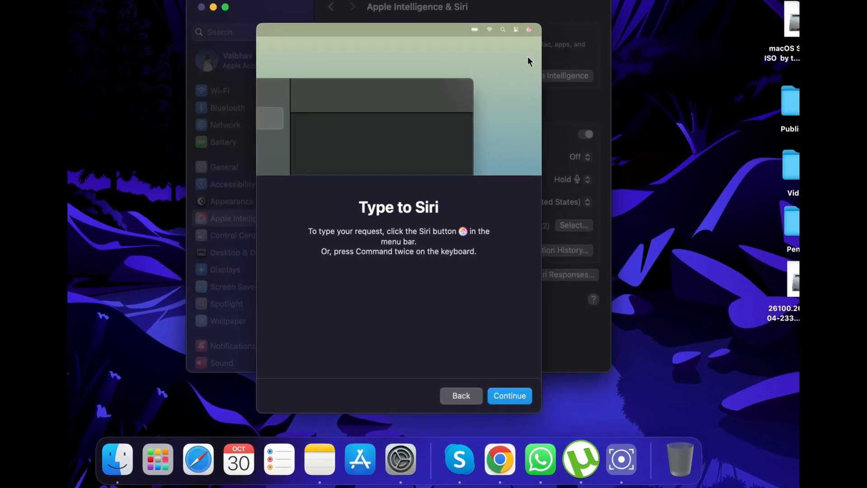
left_click(508, 395)
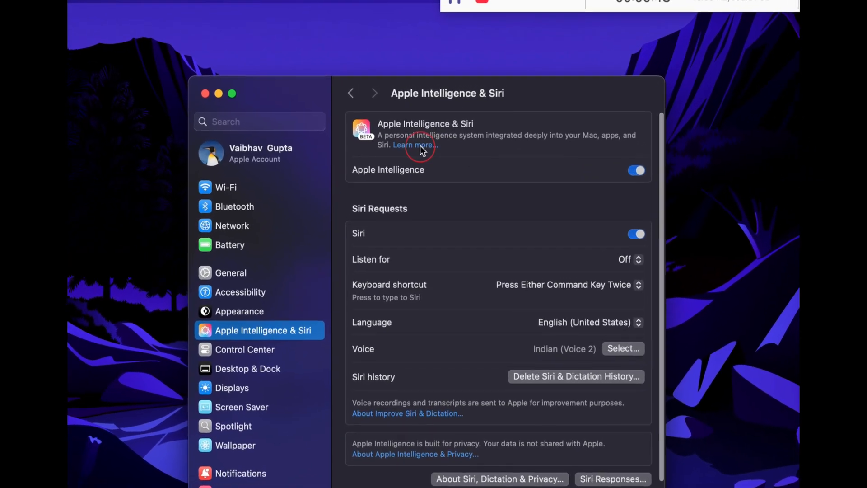
left_click(412, 144)
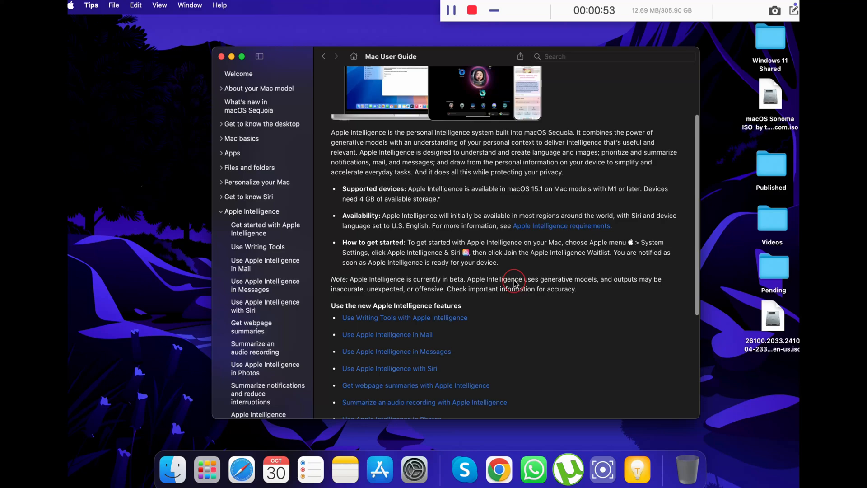
scroll("down", 3)
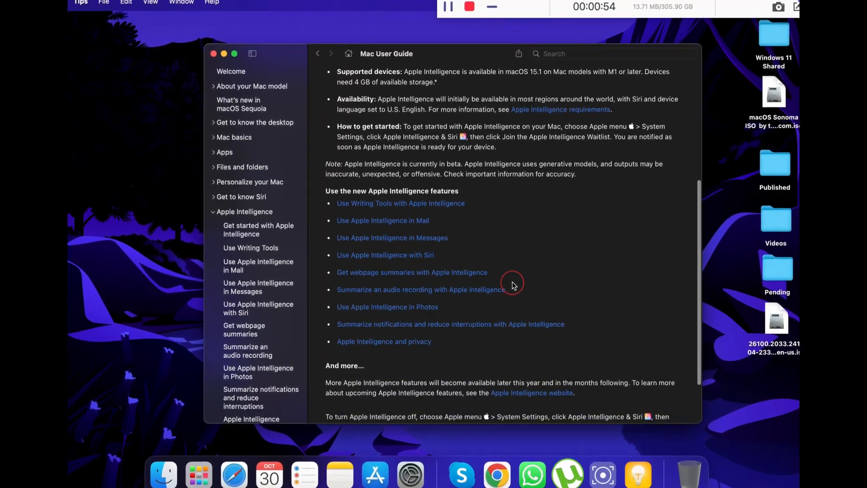
scroll("down", 3)
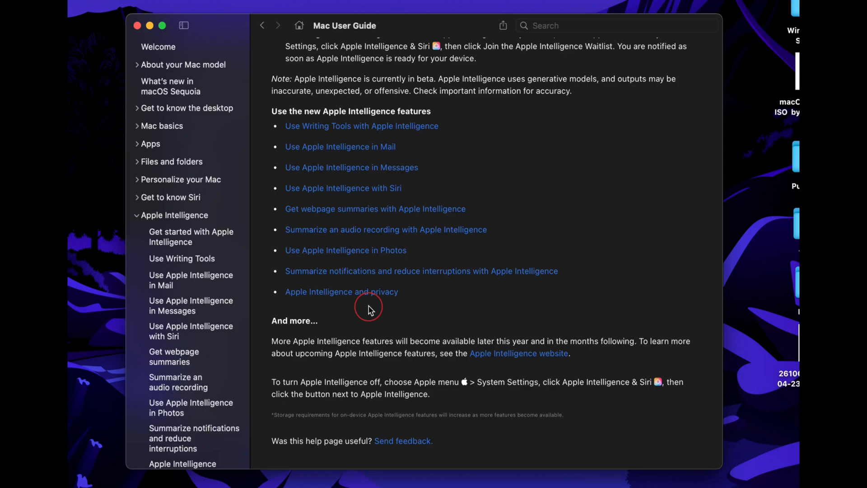
scroll("up", 3)
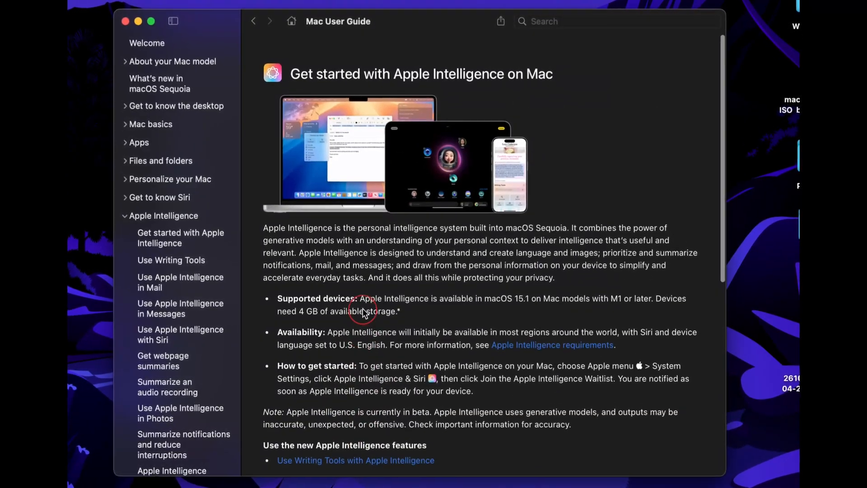
scroll("down", 3)
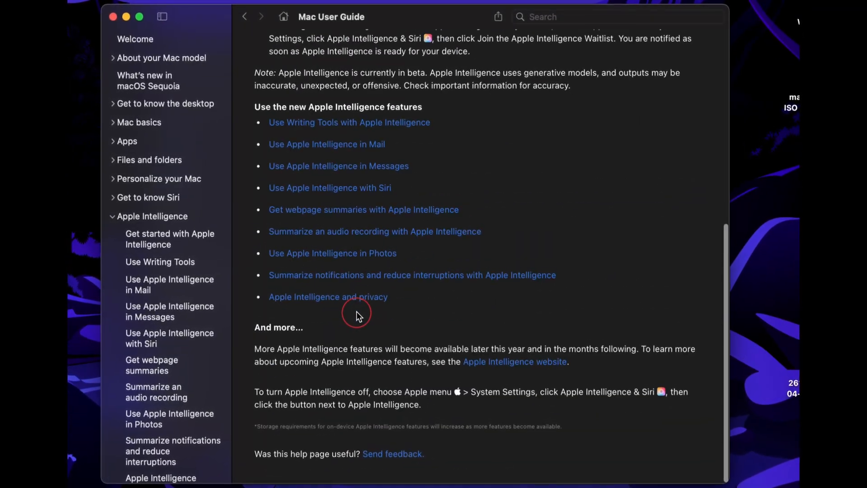
left_click(170, 238)
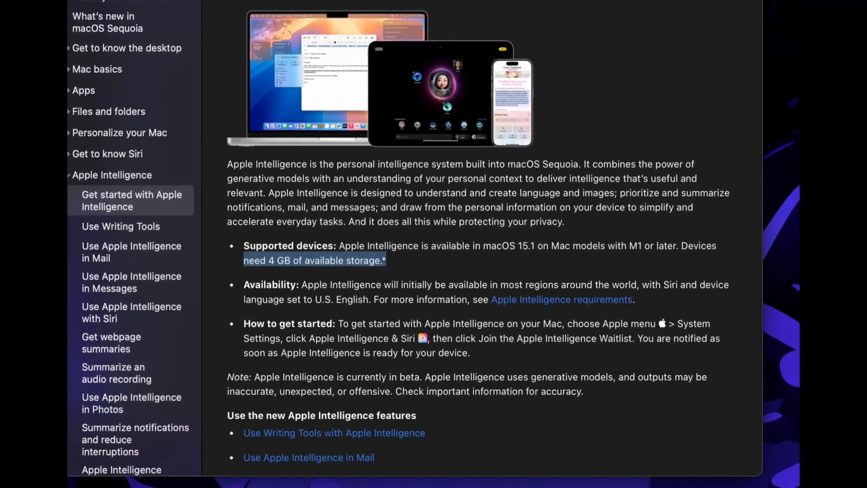
scroll("down", 3)
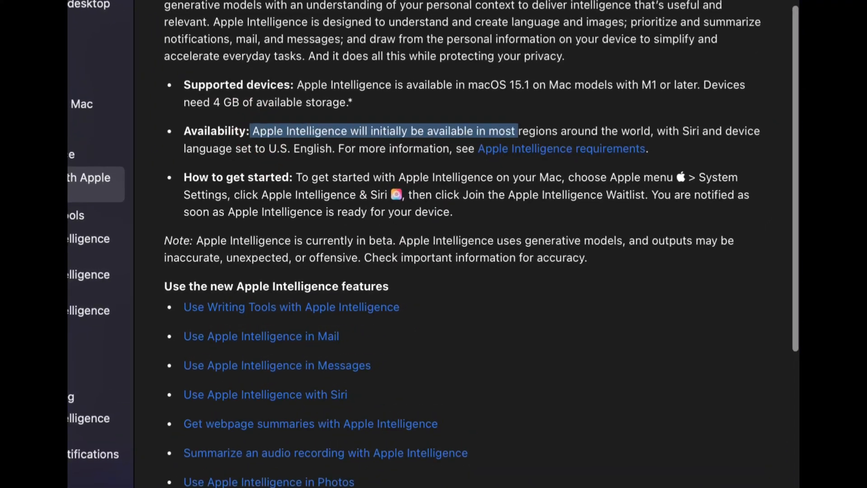
scroll("up", 3)
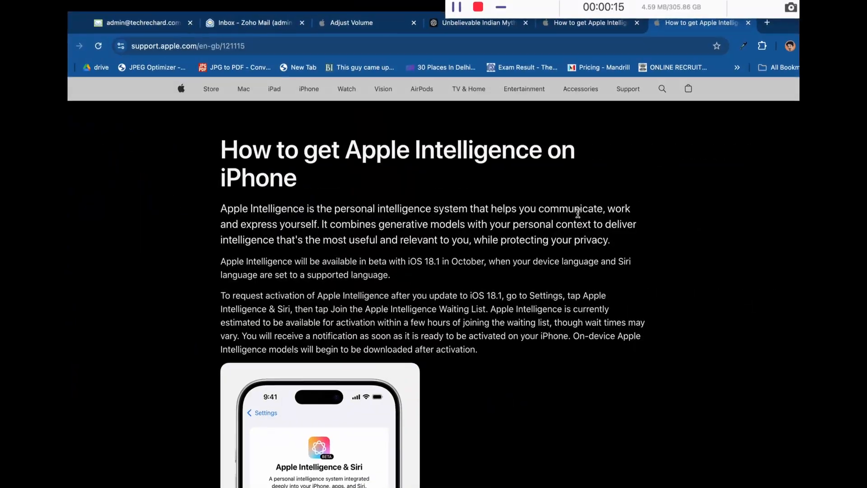
Scroll through Apple's support article on getting Apple Intelligence on iPhone.
scroll("down", 3)
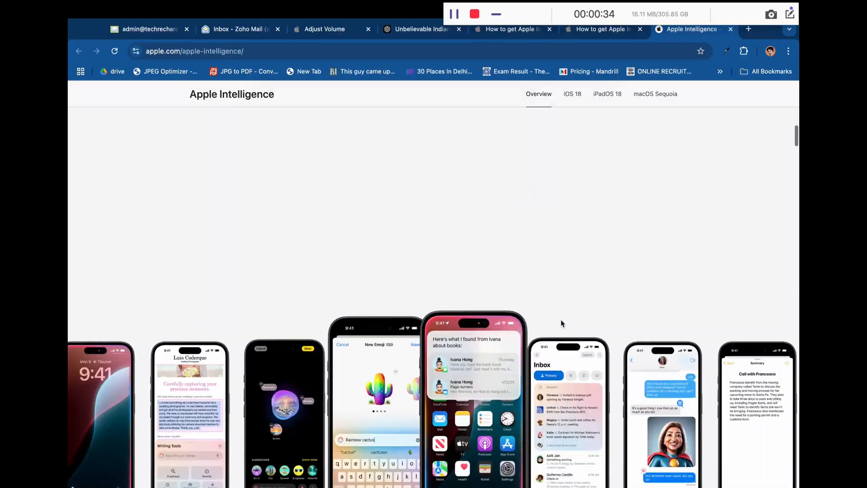
scroll("down", 3)
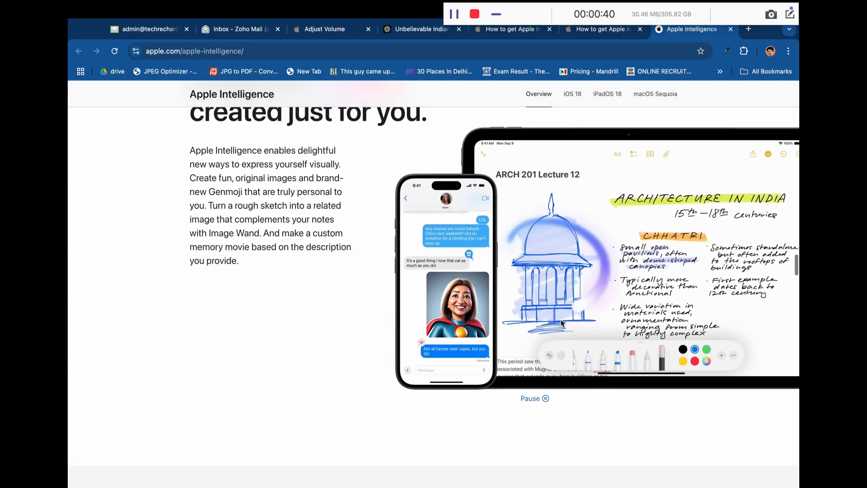
scroll("down", 3)
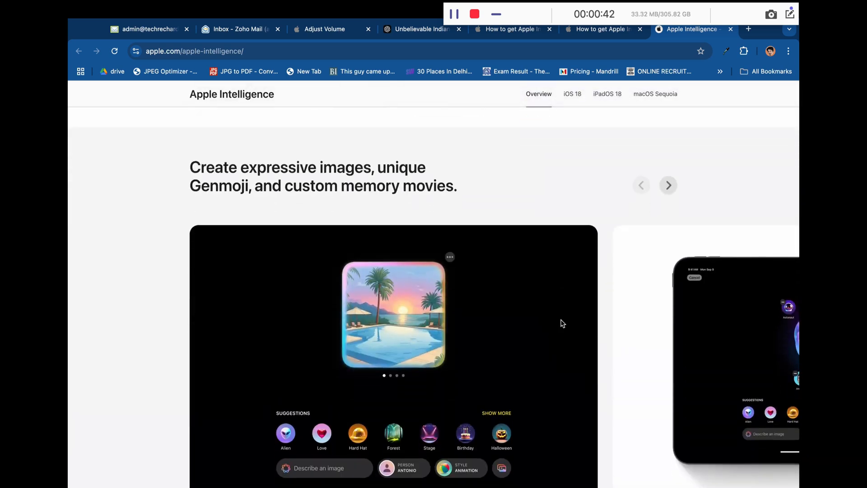
scroll("down", 3)
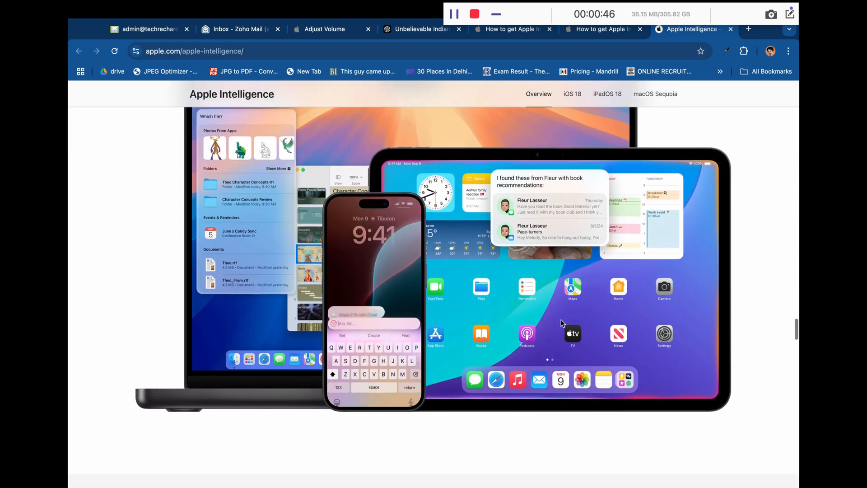
scroll("down", 3)
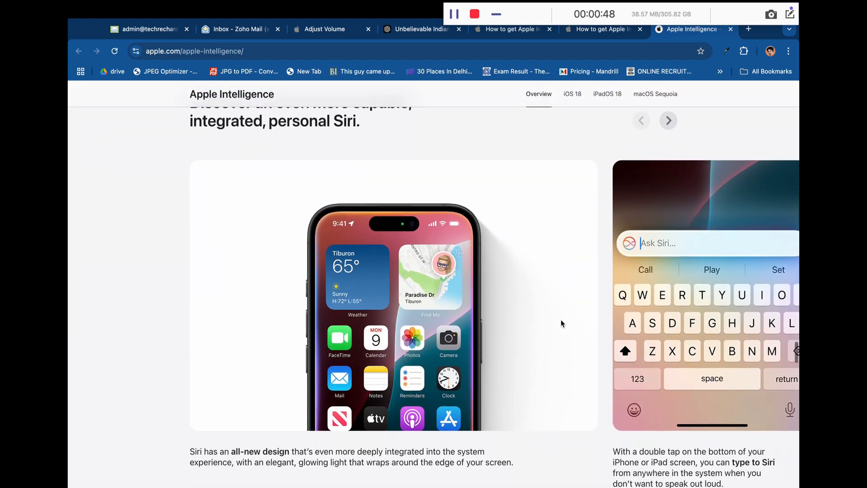
scroll("down", 3)
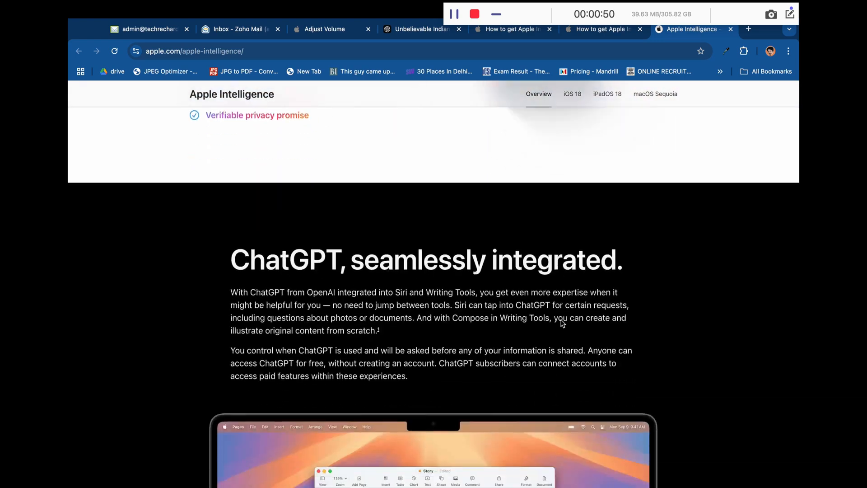
scroll("down", 3)
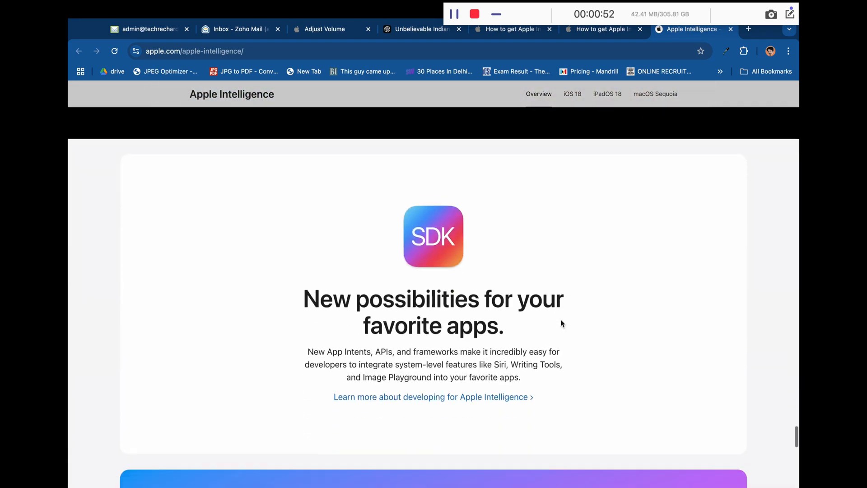